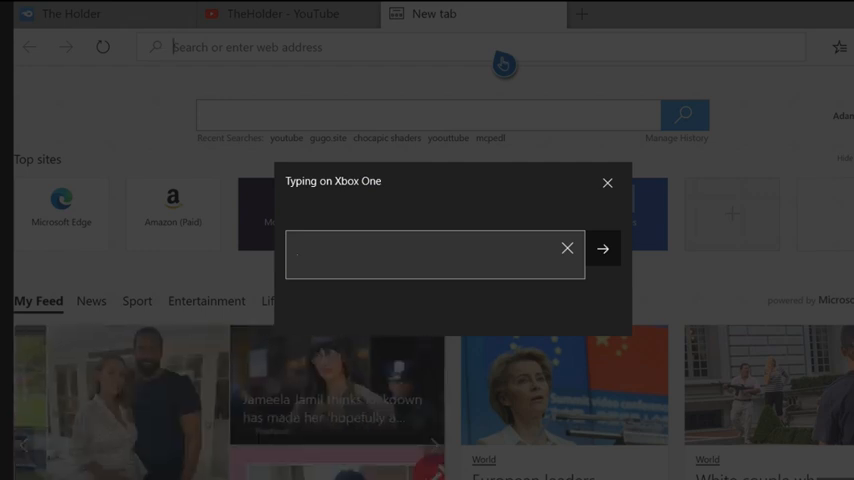
Step: Dismiss the on-screen keyboard and switch to TheHolder's YouTube Community page tab
{"action": "left_click", "coordinate": [608, 182]}
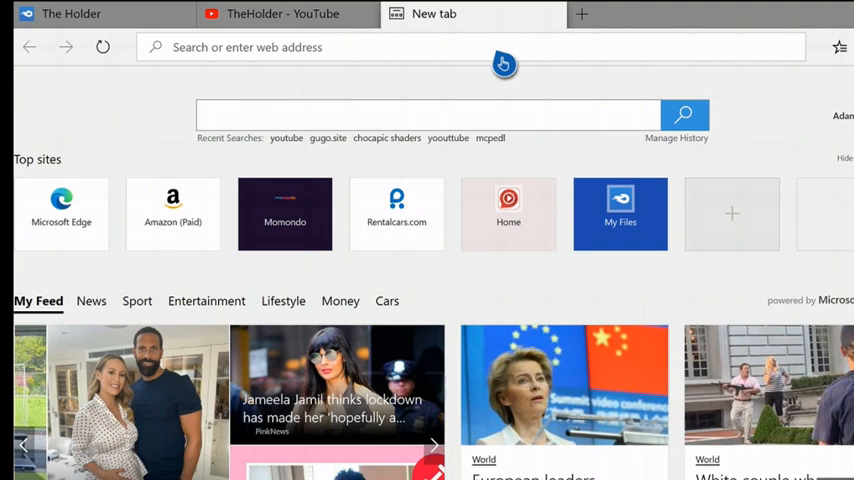
{"action": "left_click", "coordinate": [284, 14]}
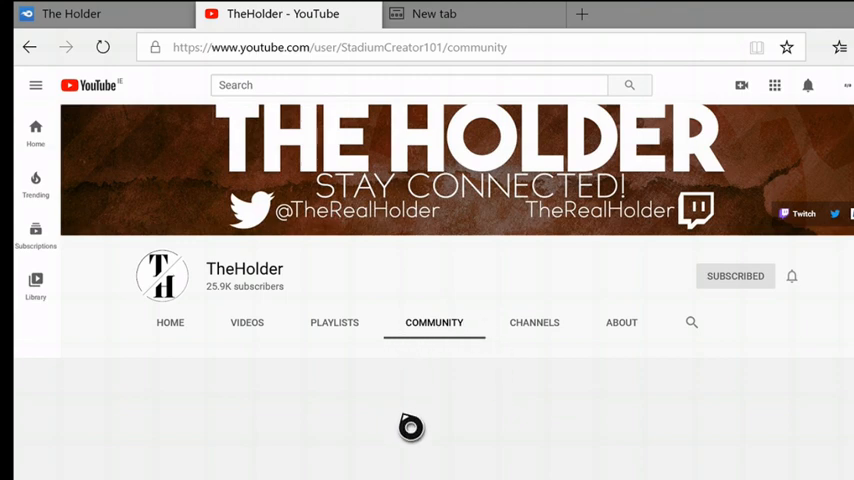
{"action": "left_click", "coordinate": [340, 48]}
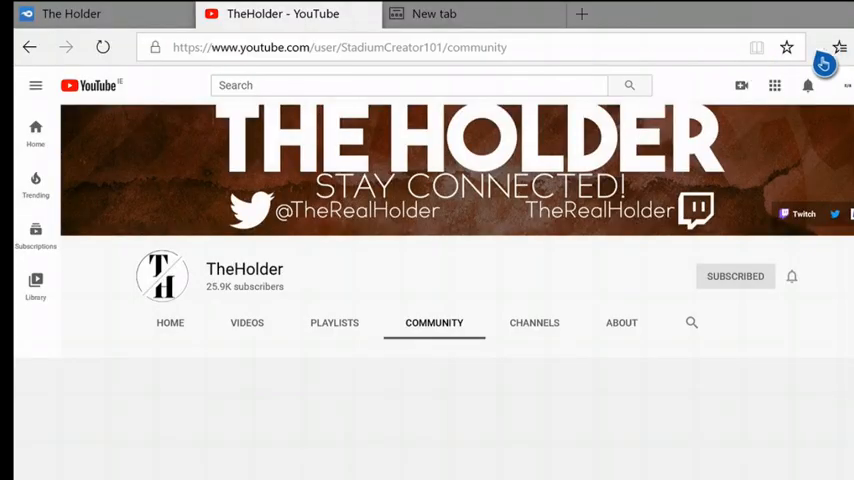
Step: Expand the stadium-move announcement post to reveal its donate and MCPE download links
{"action": "scroll", "scroll_direction": "down", "scroll_amount": 3}
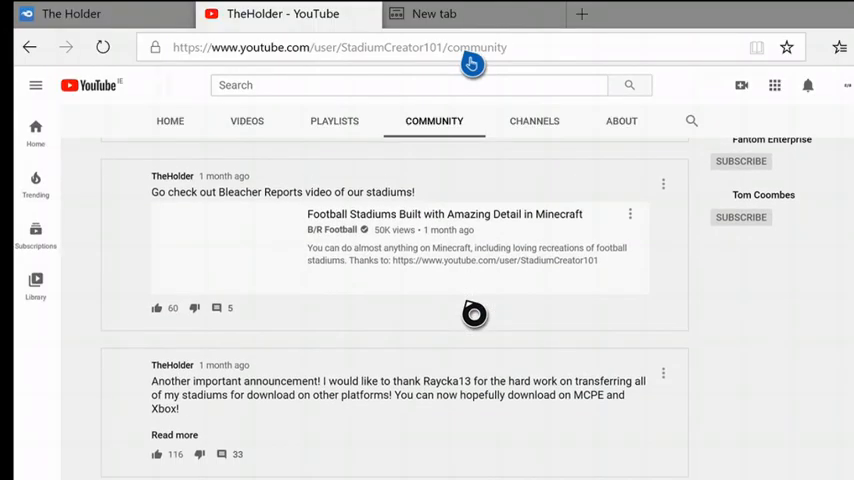
{"action": "scroll", "scroll_direction": "down", "scroll_amount": 3}
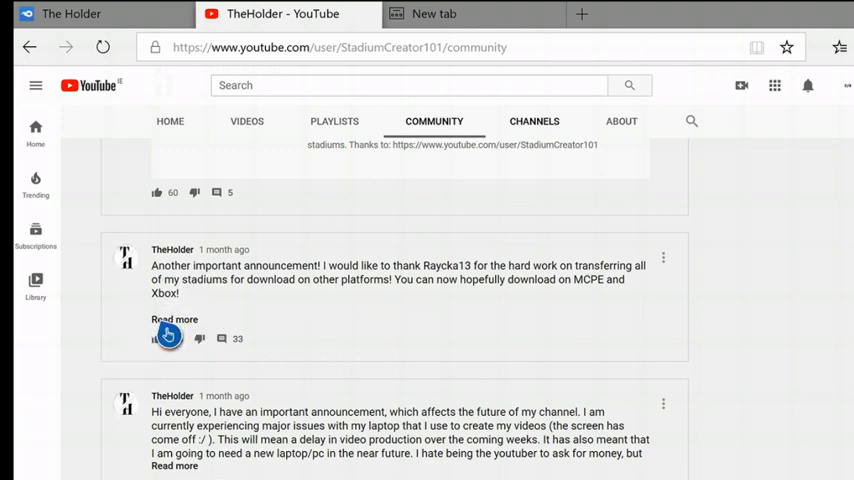
{"action": "left_click", "coordinate": [156, 338]}
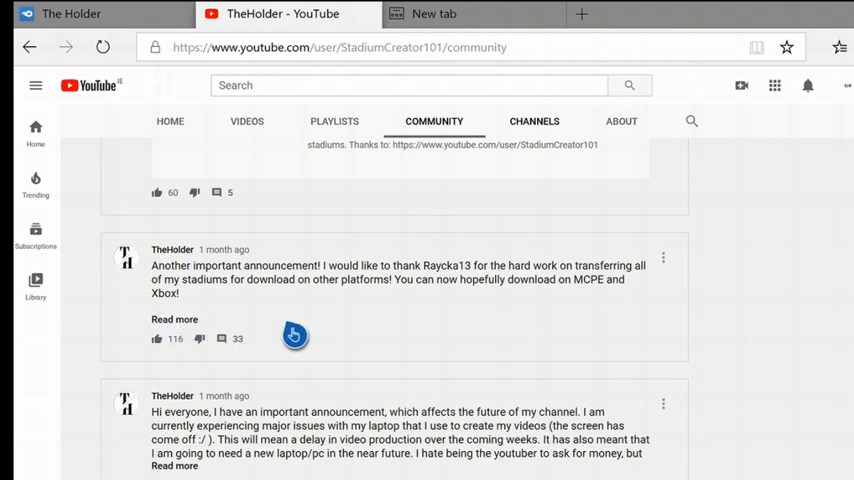
{"action": "mouse_move", "coordinate": [336, 302]}
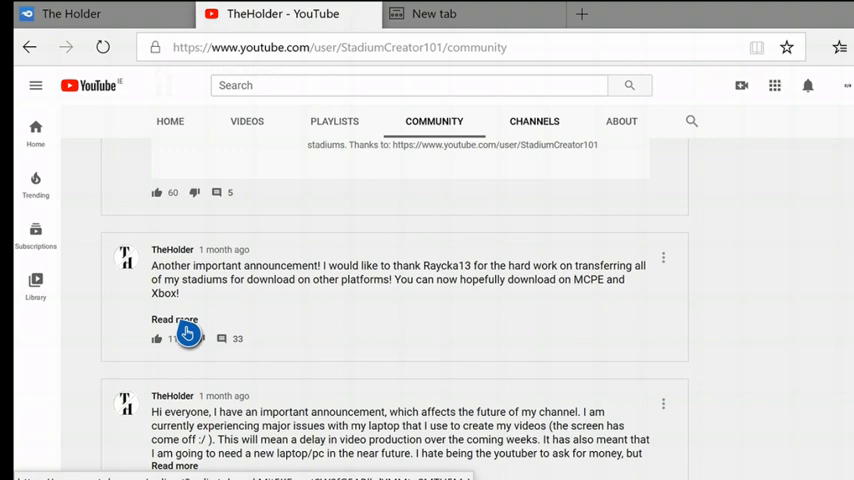
{"action": "left_click", "coordinate": [172, 320]}
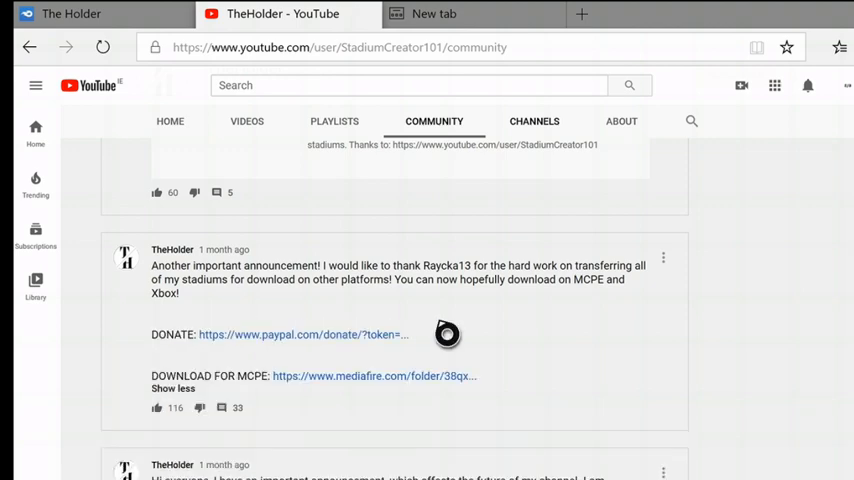
{"action": "mouse_move", "coordinate": [376, 390]}
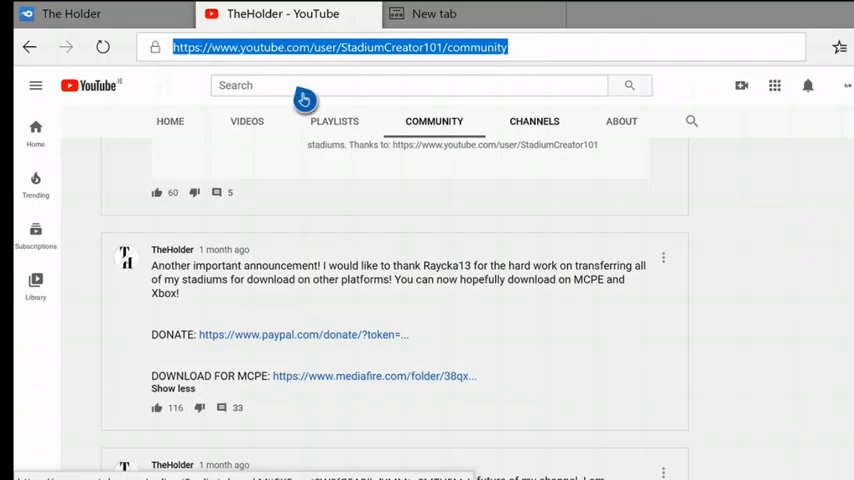
Step: Follow the MCPE download link to the MediaFire folder and scroll to Mercedes-Benz Stadium.mcworld
{"action": "left_click", "coordinate": [374, 376]}
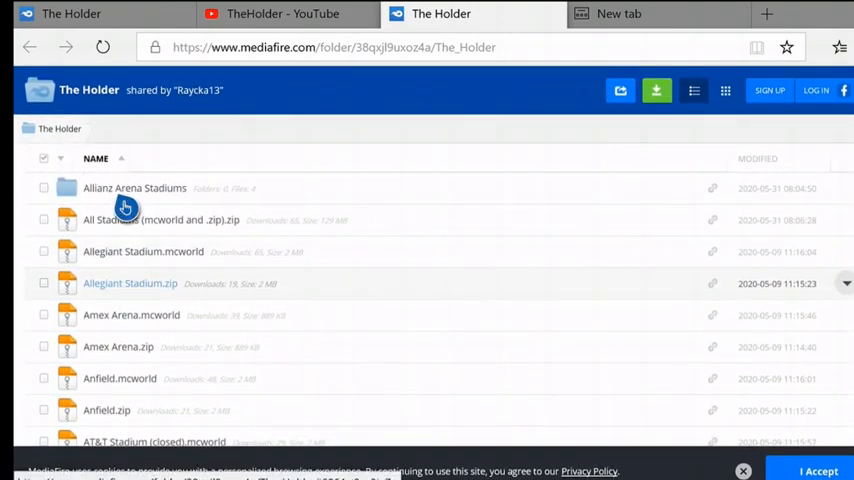
{"action": "scroll", "scroll_direction": "down", "scroll_amount": 3}
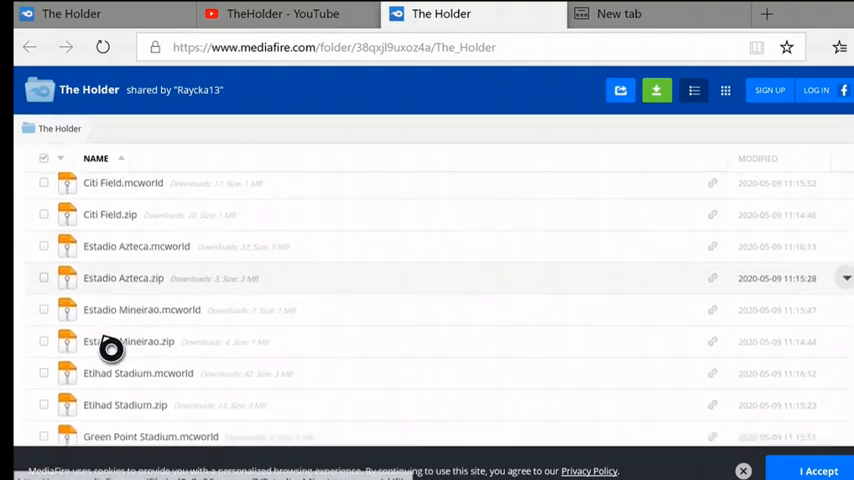
{"action": "scroll", "scroll_direction": "down", "scroll_amount": 3}
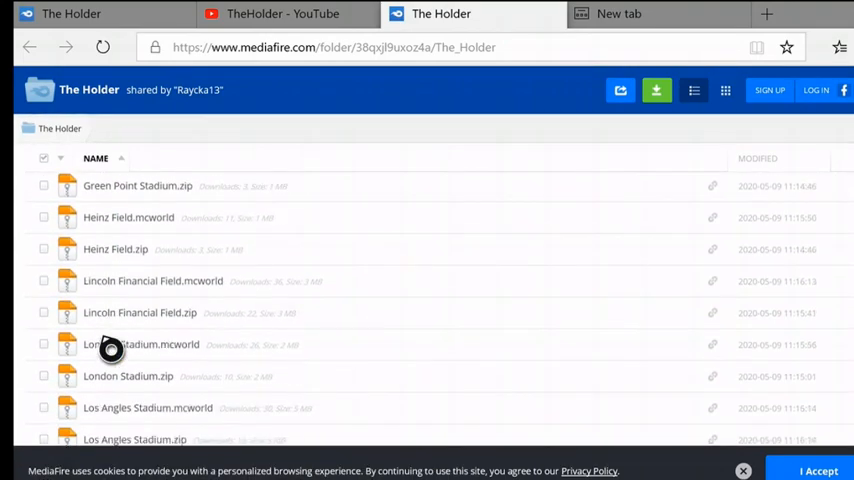
{"action": "scroll", "scroll_direction": "down", "scroll_amount": 3}
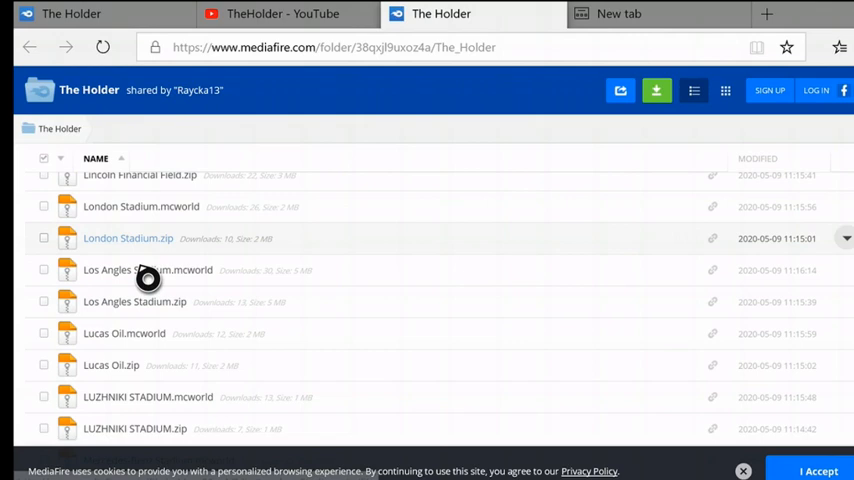
{"action": "scroll", "scroll_direction": "down", "scroll_amount": 3}
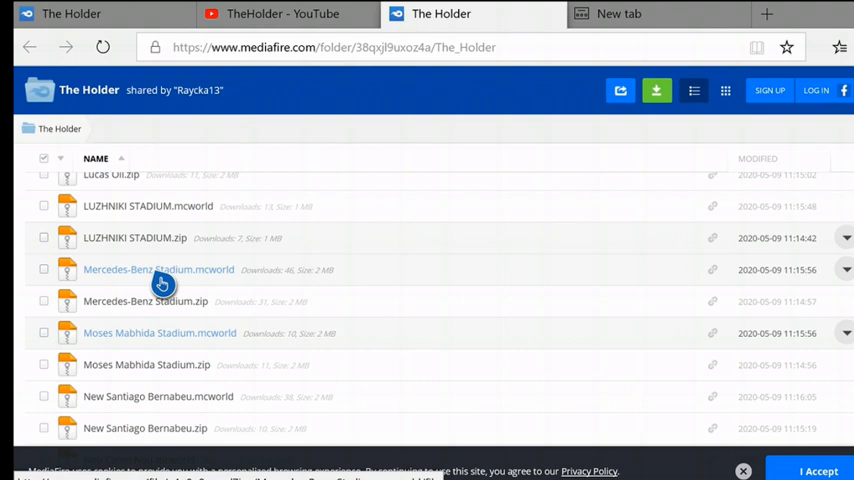
Step: Download the 1.67MB Mercedes-Benz Stadium.mcworld file from its MediaFire page
{"action": "left_click", "coordinate": [158, 268]}
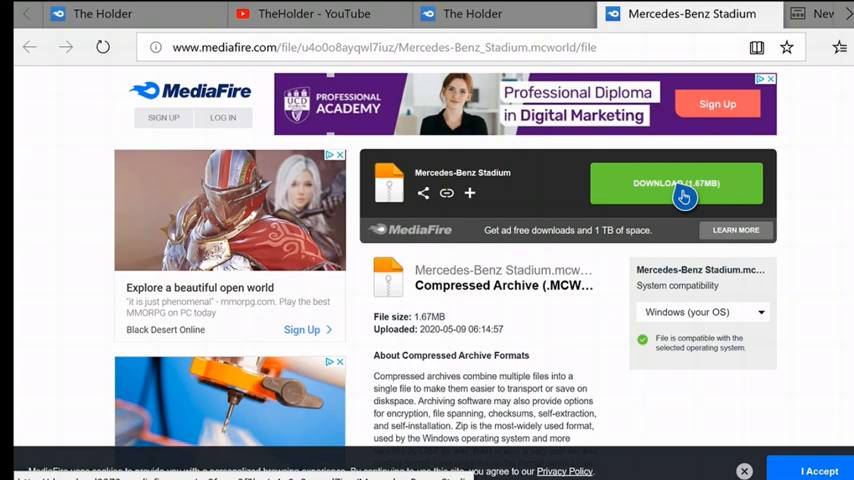
{"action": "right_click", "coordinate": [676, 184]}
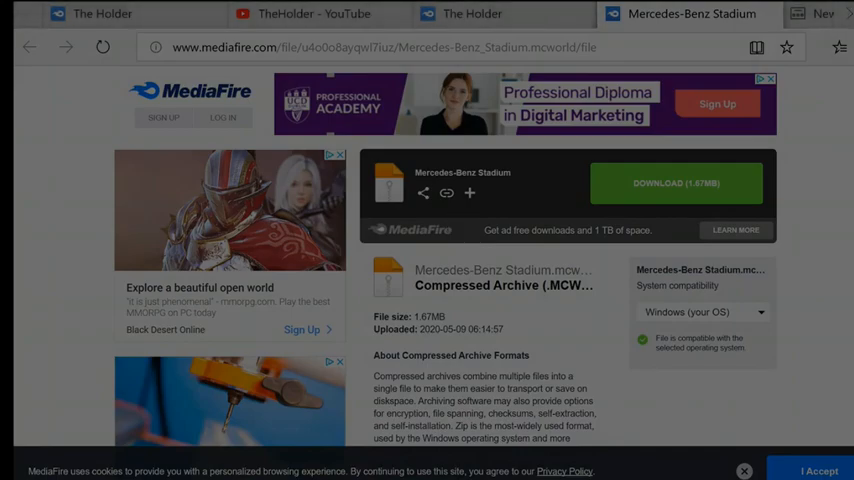
{"action": "left_click", "coordinate": [676, 184]}
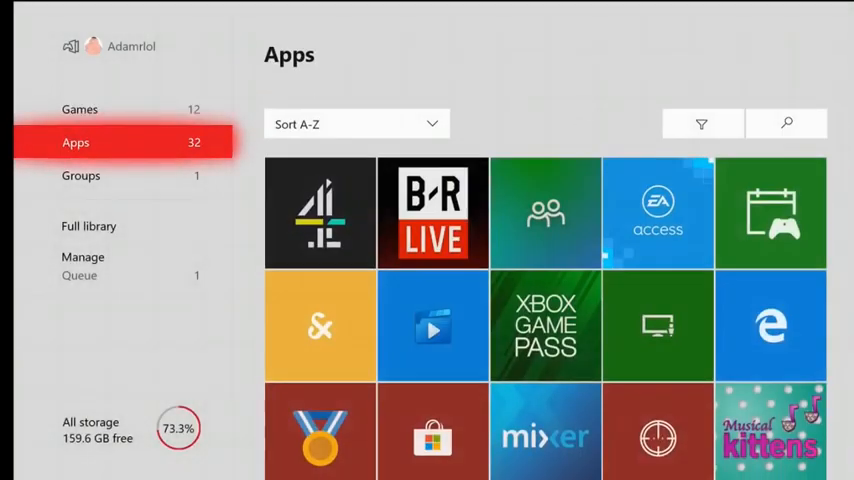
Step: Scroll the Apps library grid down to the My Files Explorer tile
{"action": "scroll", "scroll_direction": "down", "scroll_amount": 3}
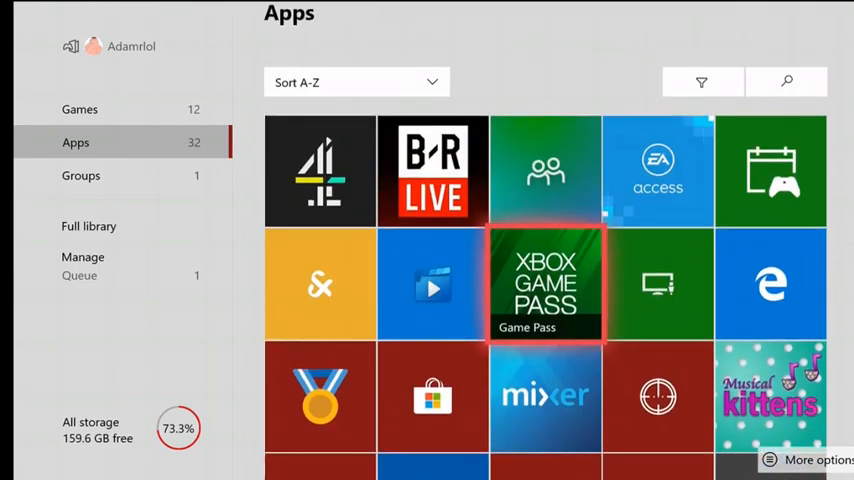
{"action": "scroll", "scroll_direction": "down", "scroll_amount": 3}
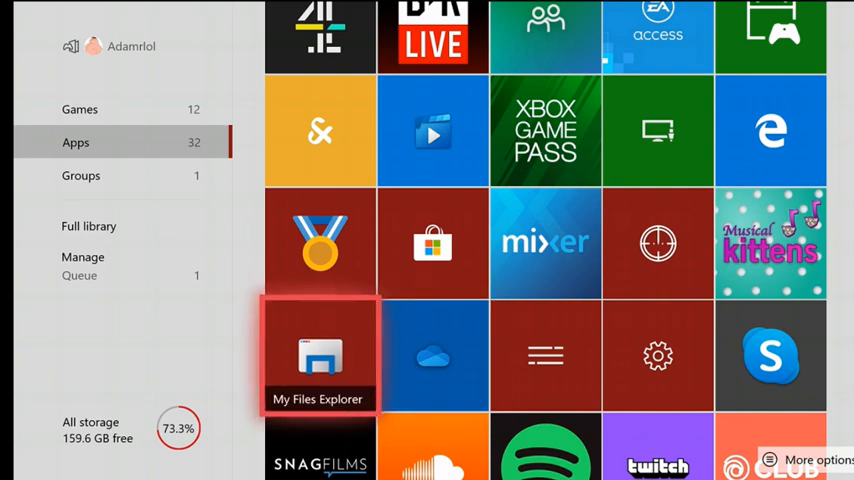
Step: Launch My Files Explorer and add the UserMgr0 storage folder to its library
{"action": "left_click", "coordinate": [320, 356]}
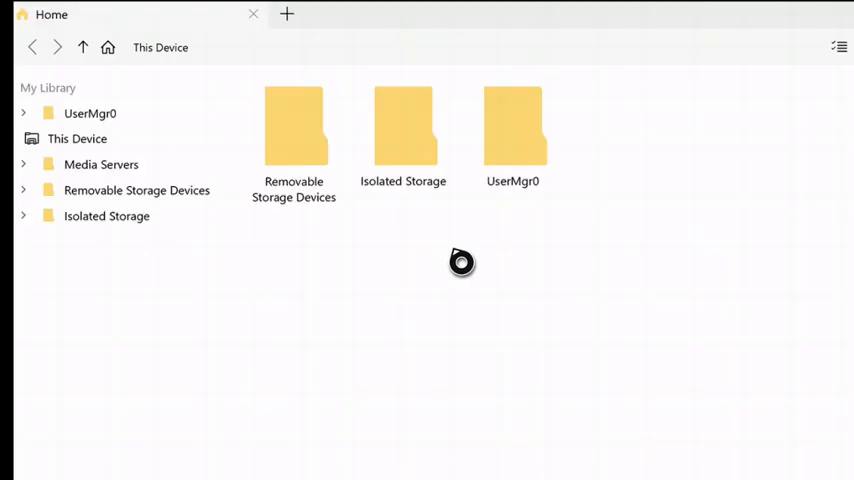
{"action": "left_click", "coordinate": [512, 140]}
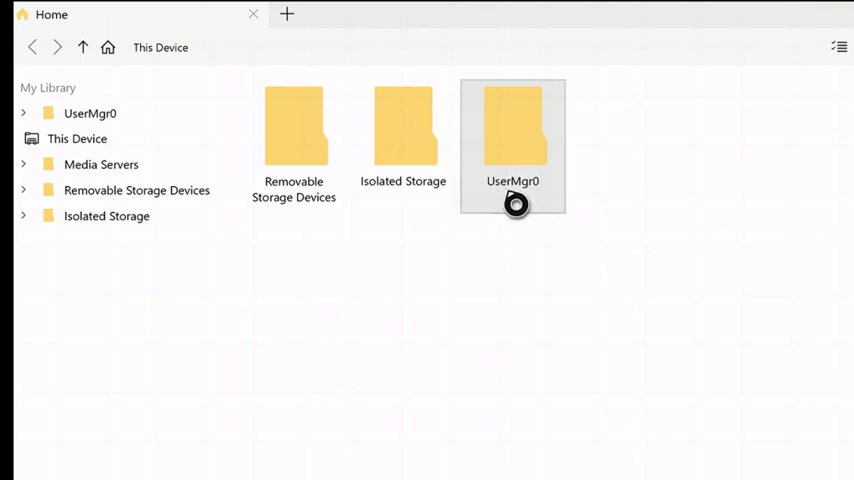
{"action": "mouse_move", "coordinate": [552, 128]}
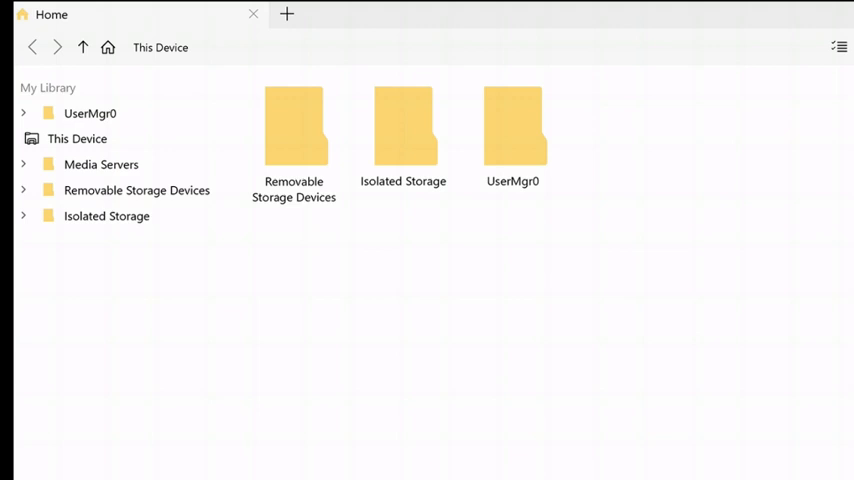
{"action": "left_click", "coordinate": [840, 48]}
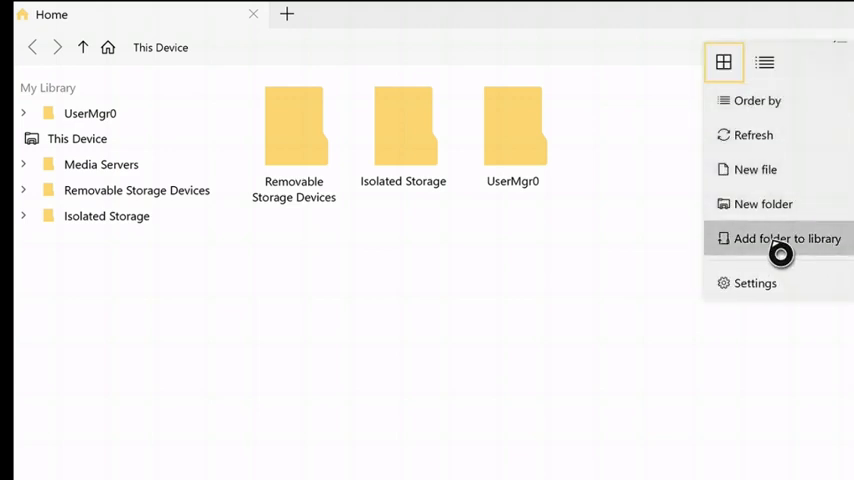
{"action": "left_click", "coordinate": [786, 238]}
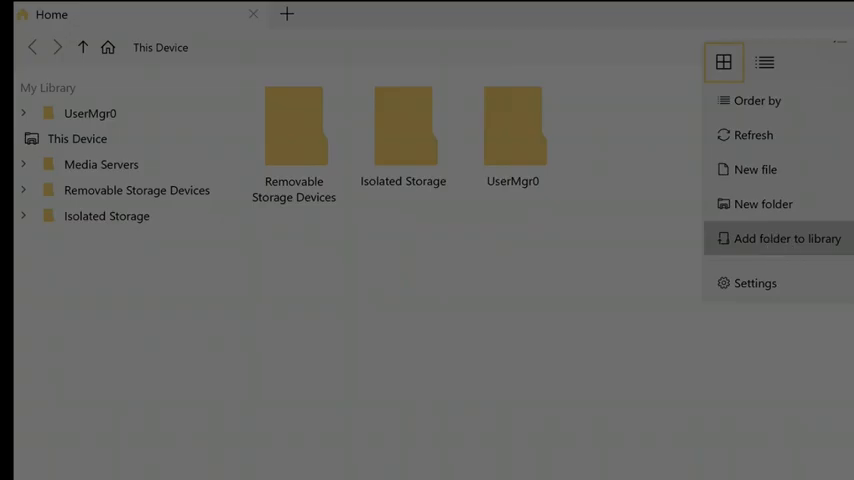
{"action": "left_click", "coordinate": [788, 238]}
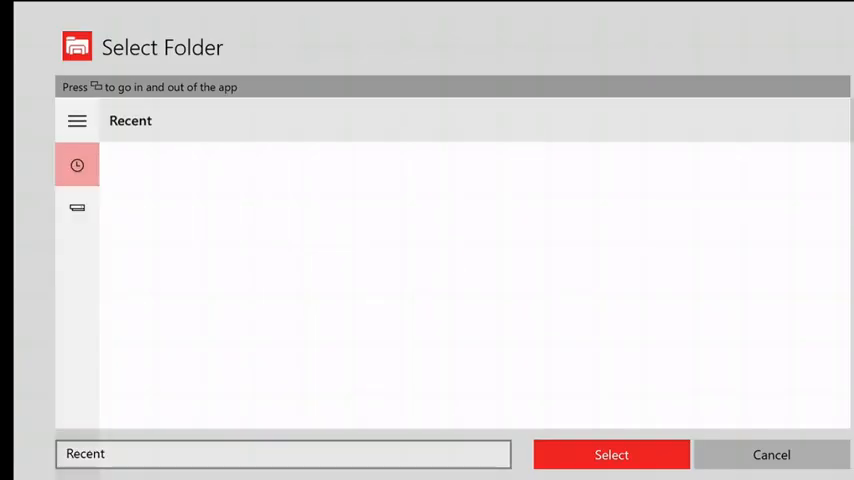
{"action": "left_click", "coordinate": [540, 230]}
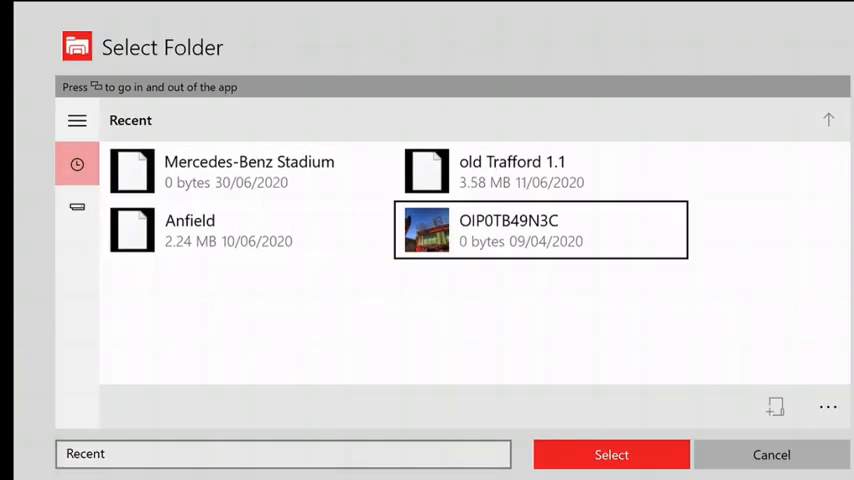
{"action": "left_click", "coordinate": [76, 208]}
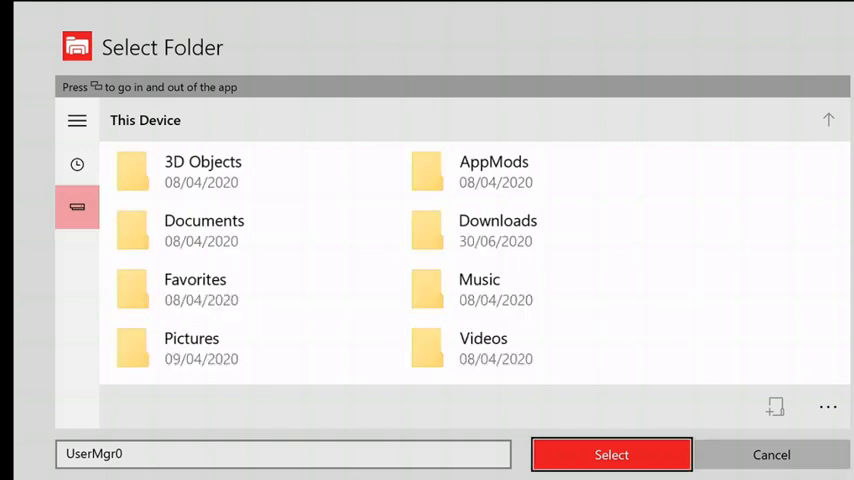
{"action": "left_click", "coordinate": [76, 164]}
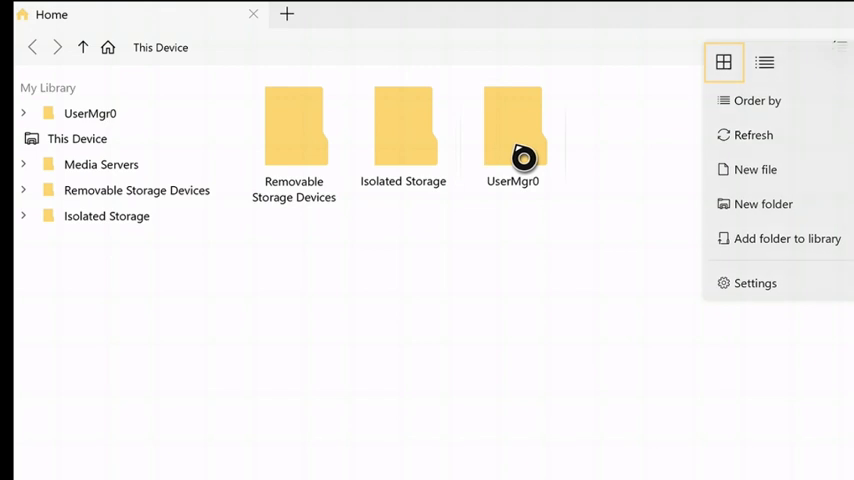
Step: In UserMgr0 Downloads, rename Mercedes-Benz Stadium.mcworld to Mercedes-Benz Stadium.zip
{"action": "left_click", "coordinate": [512, 130]}
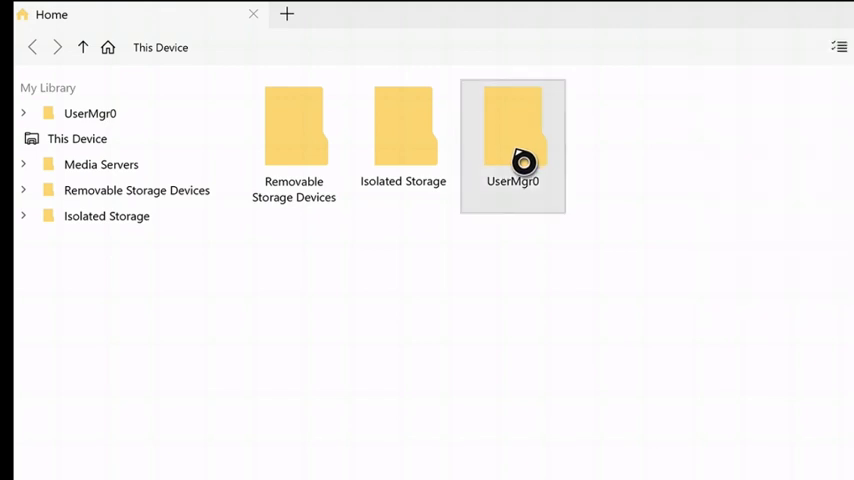
{"action": "double_click", "coordinate": [512, 126]}
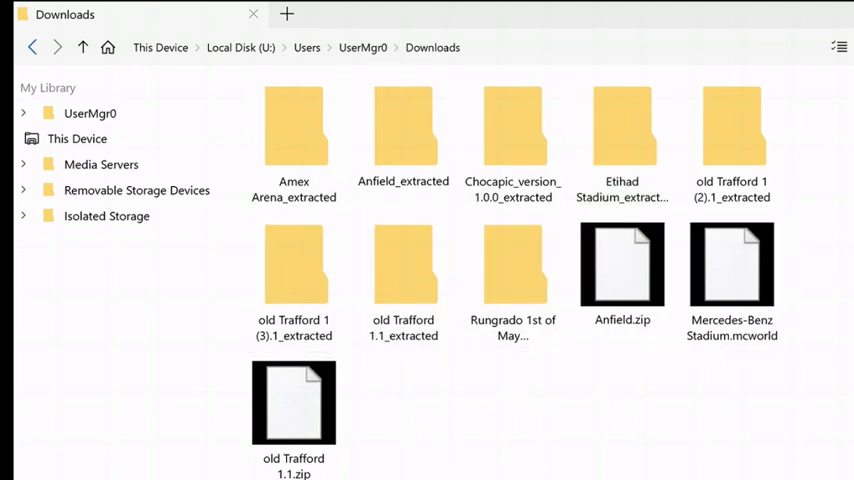
{"action": "left_click", "coordinate": [732, 264]}
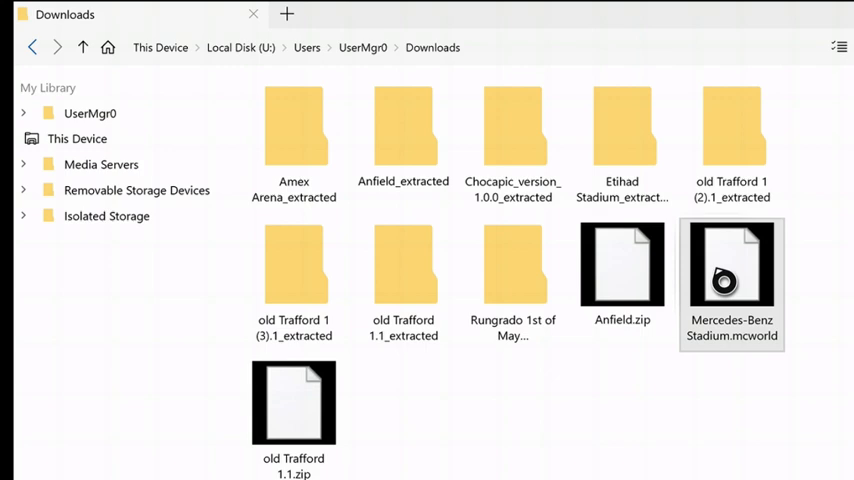
{"action": "right_click", "coordinate": [732, 264]}
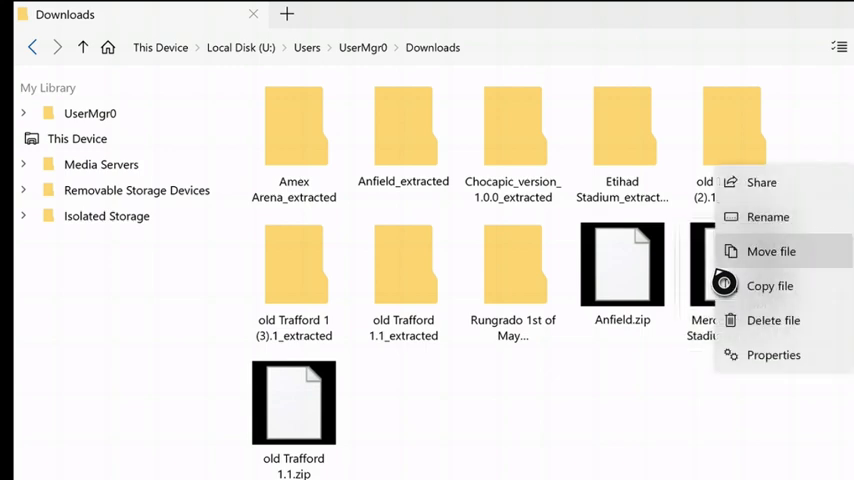
{"action": "left_click", "coordinate": [768, 216]}
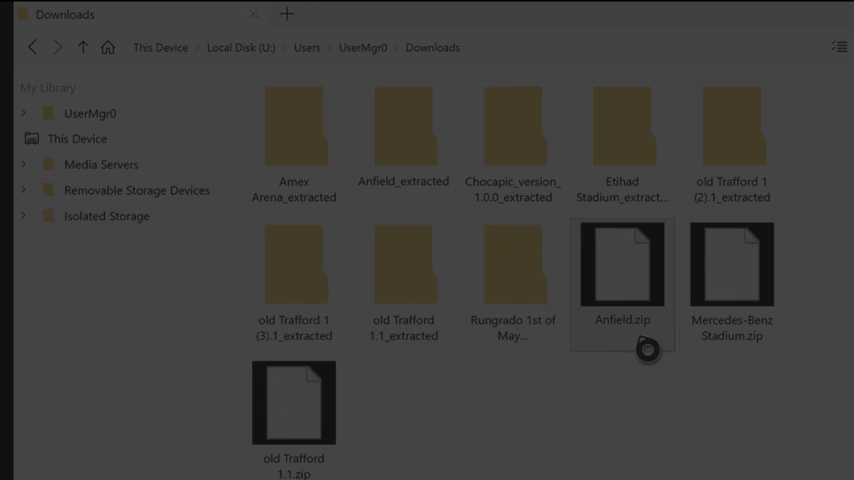
Step: Relaunch My Files Explorer from Home and bring up actions for Mercedes-Benz Stadium.zip
{"action": "left_click", "coordinate": [732, 264]}
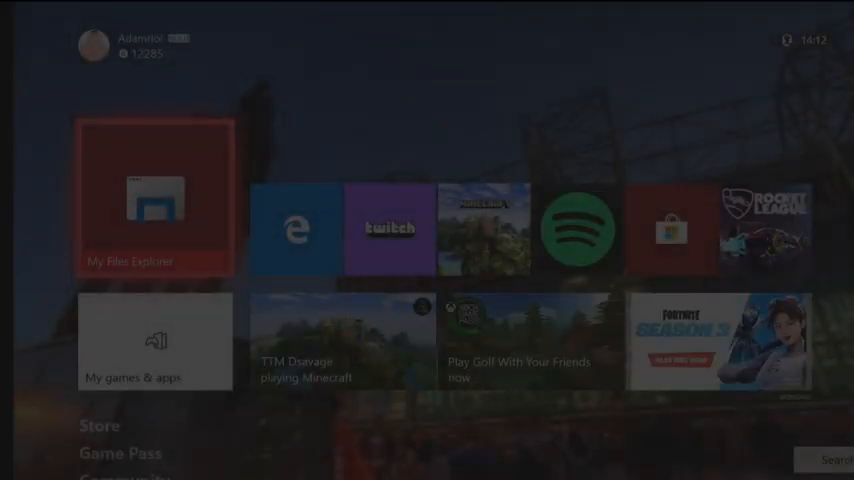
{"action": "left_click", "coordinate": [156, 196]}
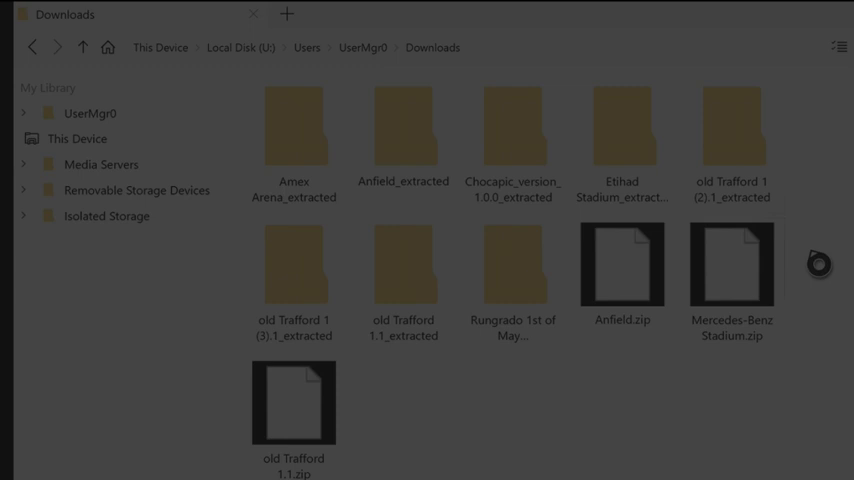
{"action": "left_click", "coordinate": [732, 264]}
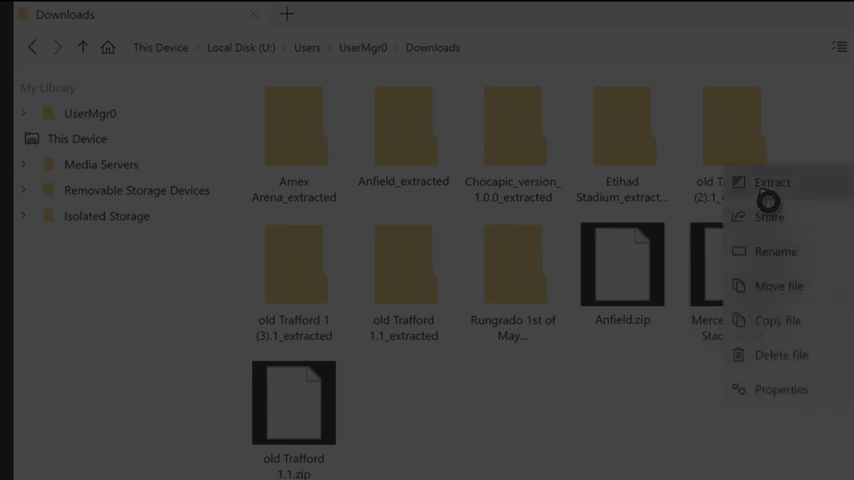
Step: Extract the stadium zip and copy the resulting Mercedes-Benz Stadium_extracted folder
{"action": "left_click", "coordinate": [772, 182]}
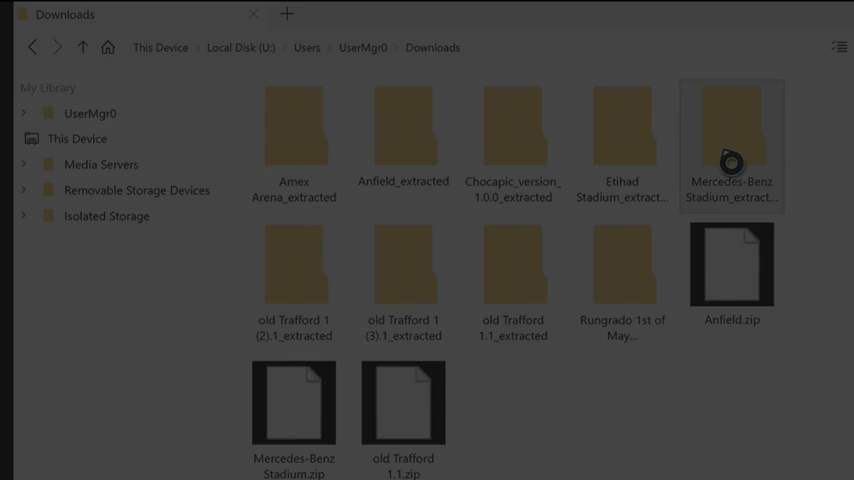
{"action": "right_click", "coordinate": [732, 144]}
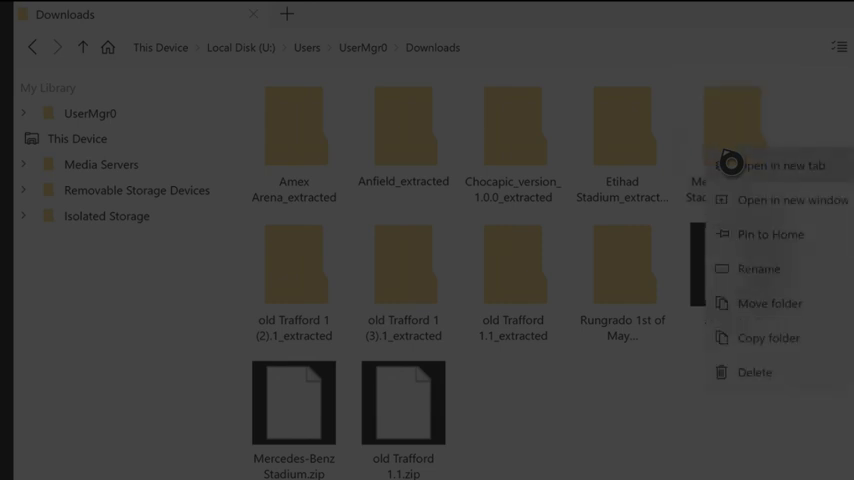
{"action": "mouse_move", "coordinate": [726, 350]}
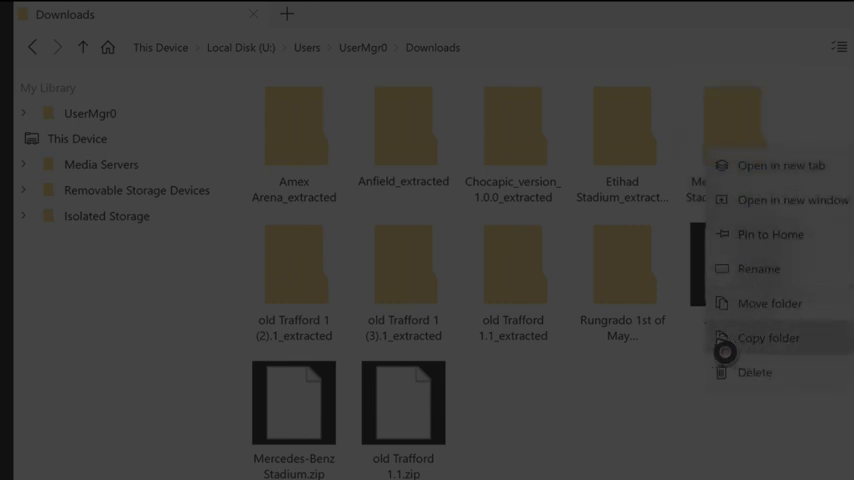
{"action": "left_click", "coordinate": [768, 338]}
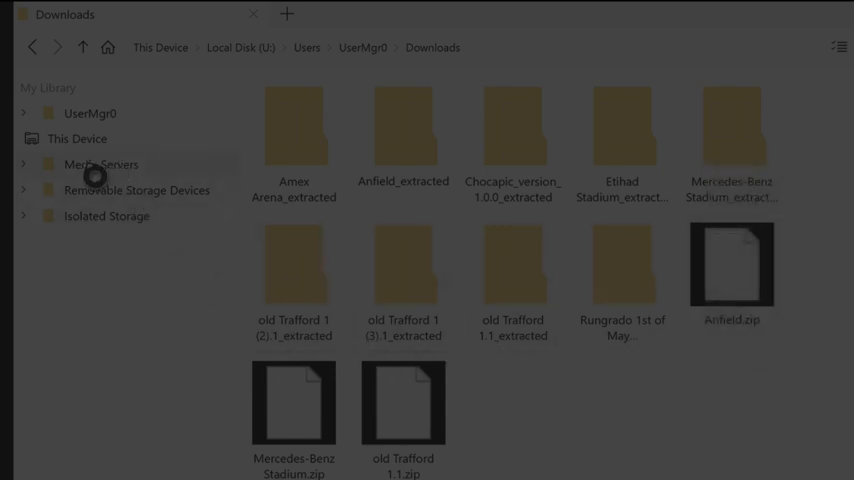
Step: Paste the folder into Microsoft.MinecraftUWPConsole's com.mojang minecraftWorlds, then go to installed games
{"action": "left_click", "coordinate": [108, 216]}
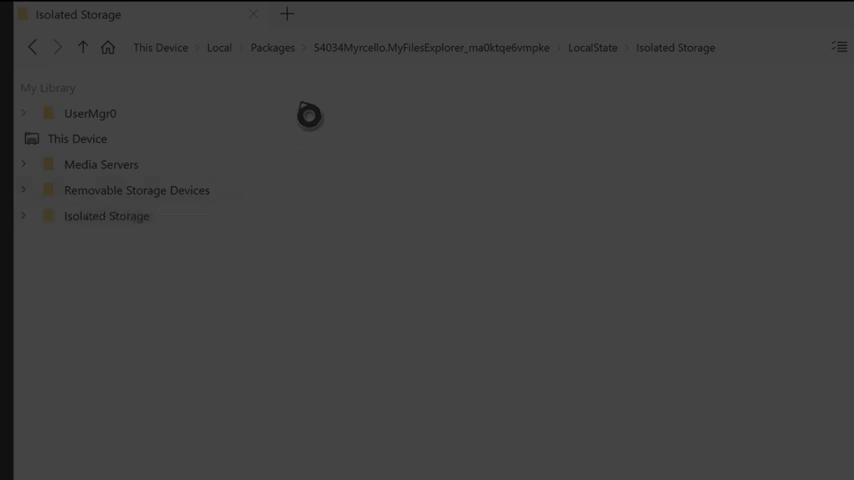
{"action": "mouse_move", "coordinate": [288, 60]}
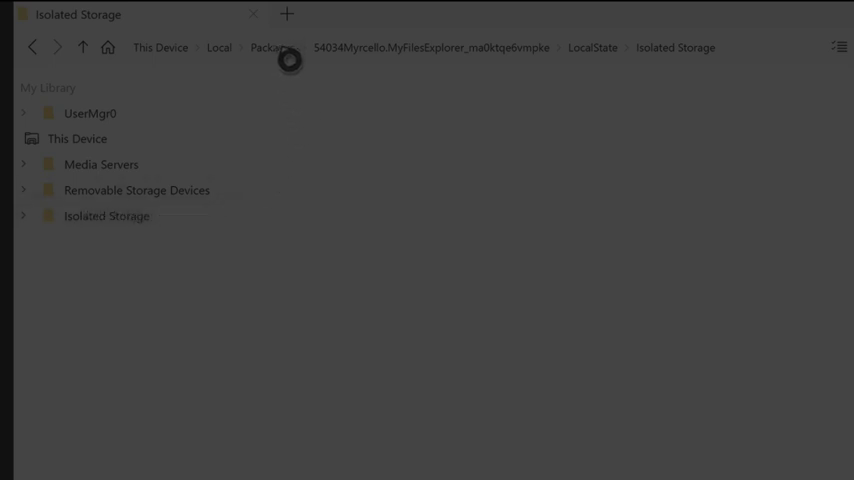
{"action": "left_click", "coordinate": [268, 48]}
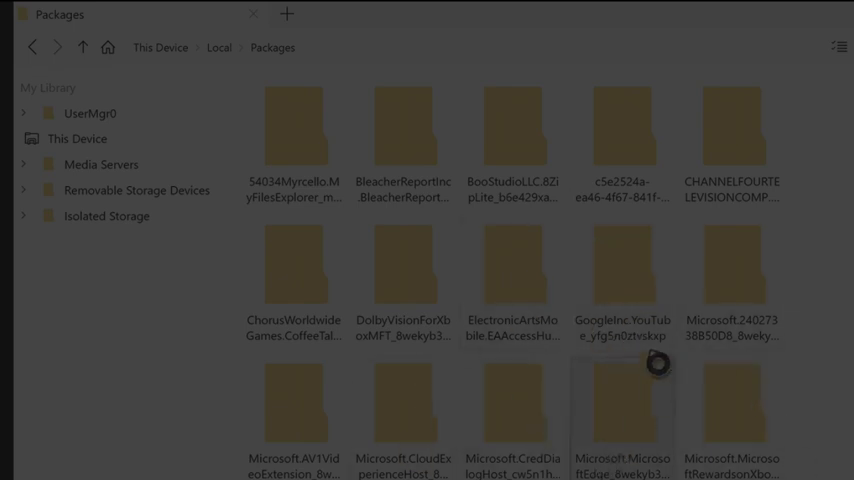
{"action": "scroll", "scroll_direction": "down", "scroll_amount": 3}
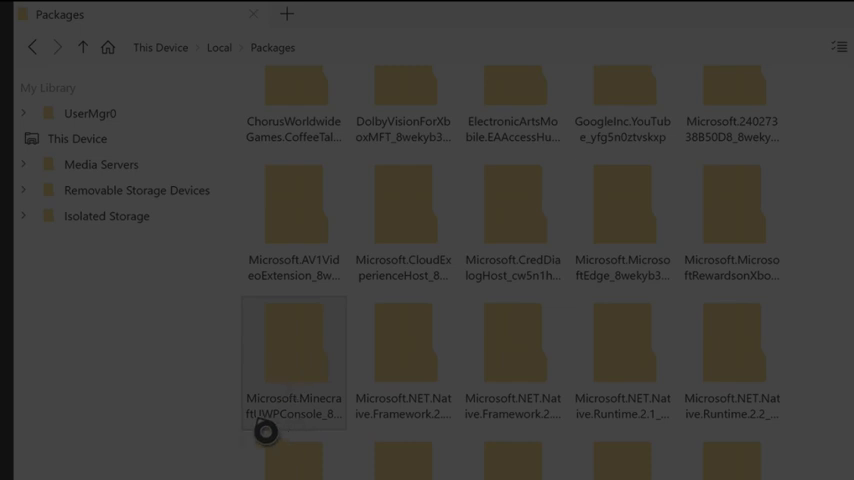
{"action": "double_click", "coordinate": [292, 356]}
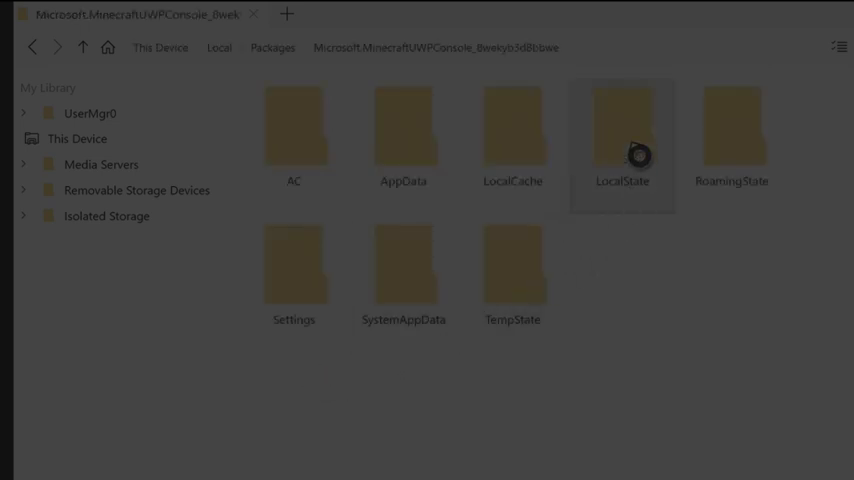
{"action": "double_click", "coordinate": [622, 140]}
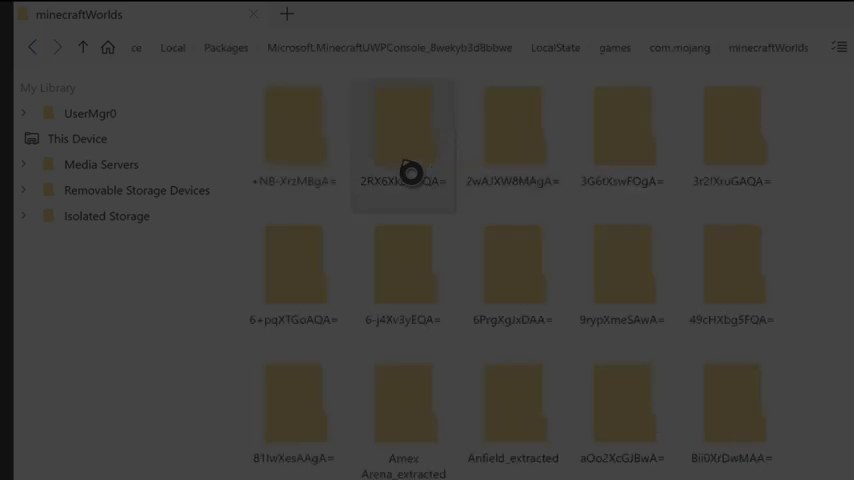
{"action": "mouse_move", "coordinate": [838, 246]}
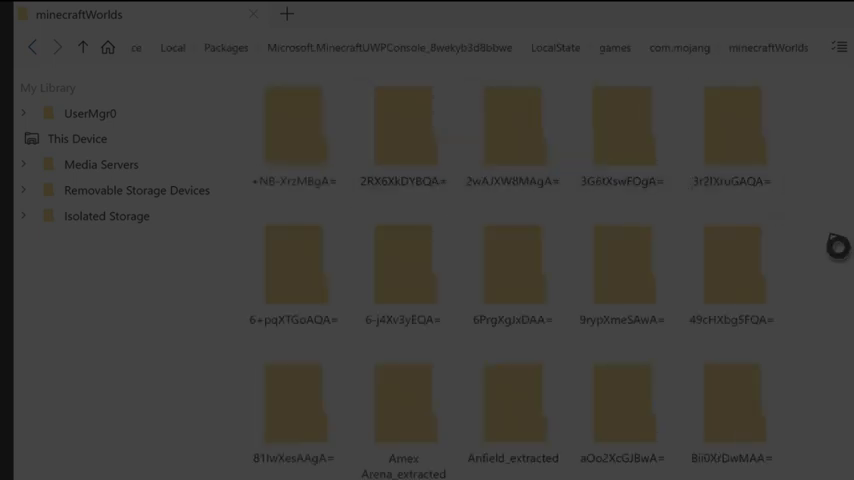
{"action": "right_click", "coordinate": [620, 280]}
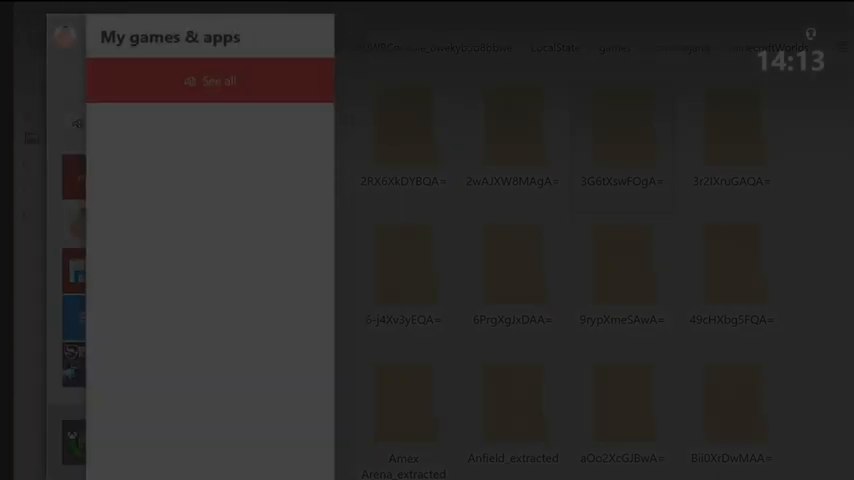
{"action": "left_click", "coordinate": [210, 80]}
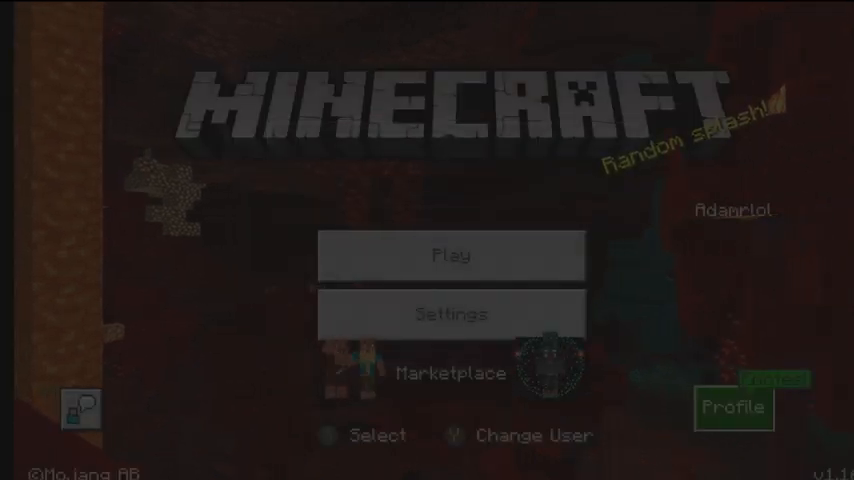
Step: From Play, scroll the Worlds list and load the MercedesBenzStadium creative world
{"action": "left_click", "coordinate": [452, 256]}
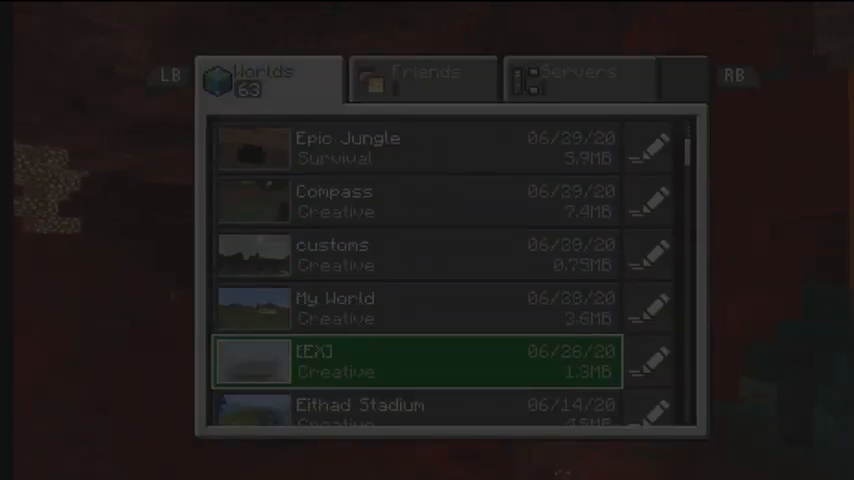
{"action": "scroll", "scroll_direction": "down", "scroll_amount": 3}
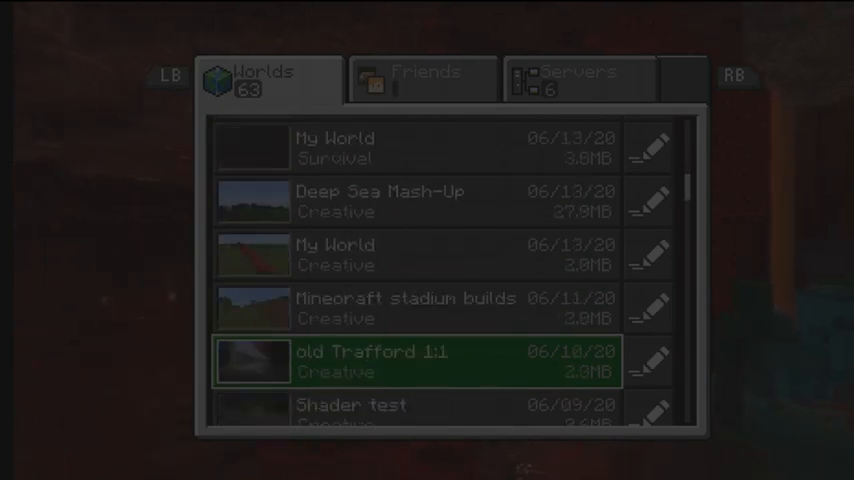
{"action": "scroll", "scroll_direction": "down", "scroll_amount": 3}
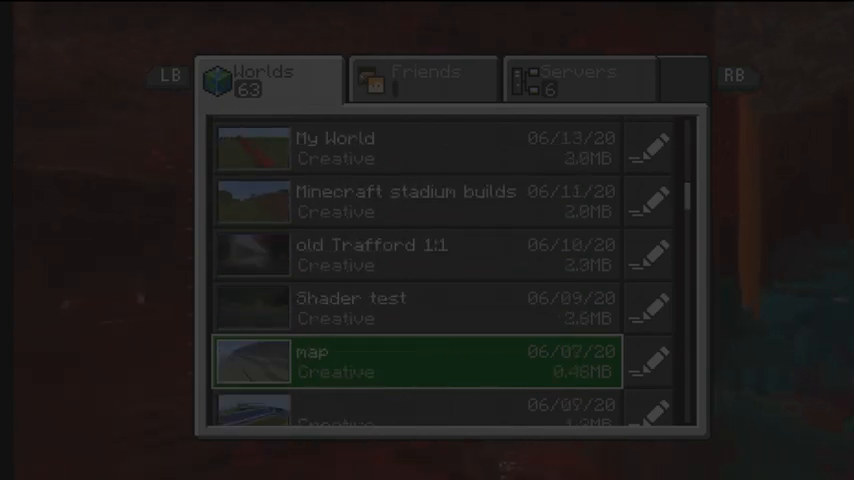
{"action": "scroll", "scroll_direction": "down", "scroll_amount": 3}
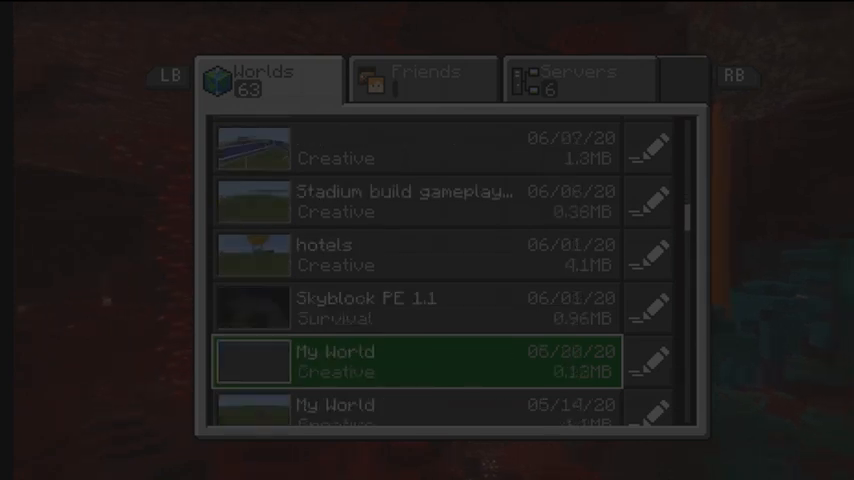
{"action": "scroll", "scroll_direction": "down", "scroll_amount": 3}
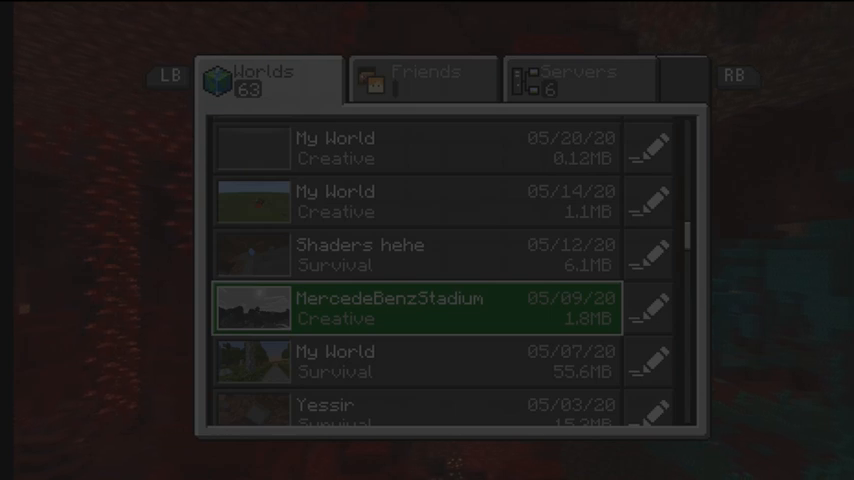
{"action": "left_click", "coordinate": [410, 308]}
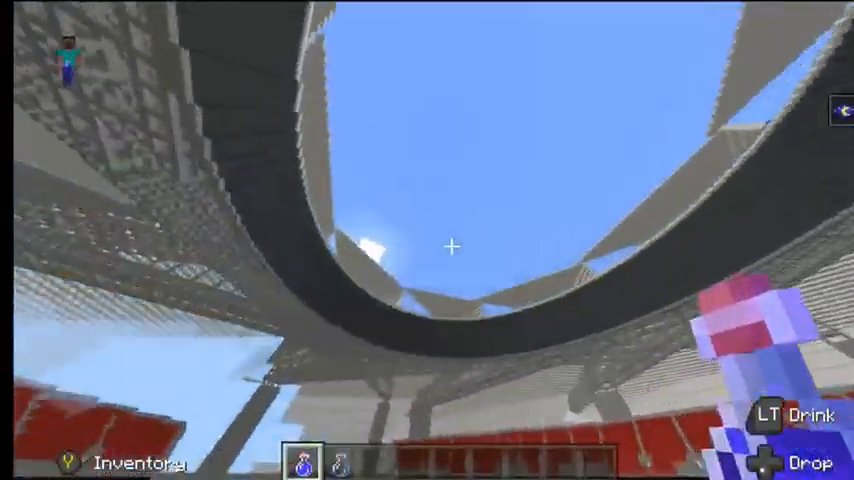
{"action": "mouse_move", "coordinate": [428, 240]}
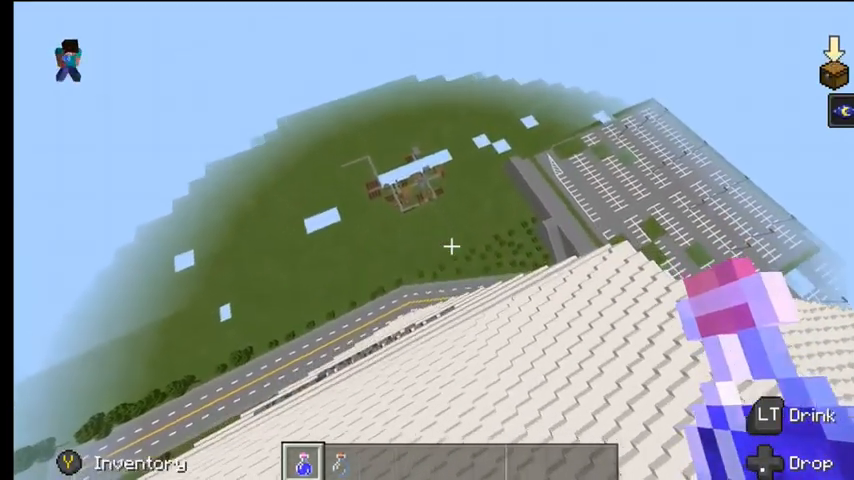
{"action": "mouse_move", "coordinate": [452, 246]}
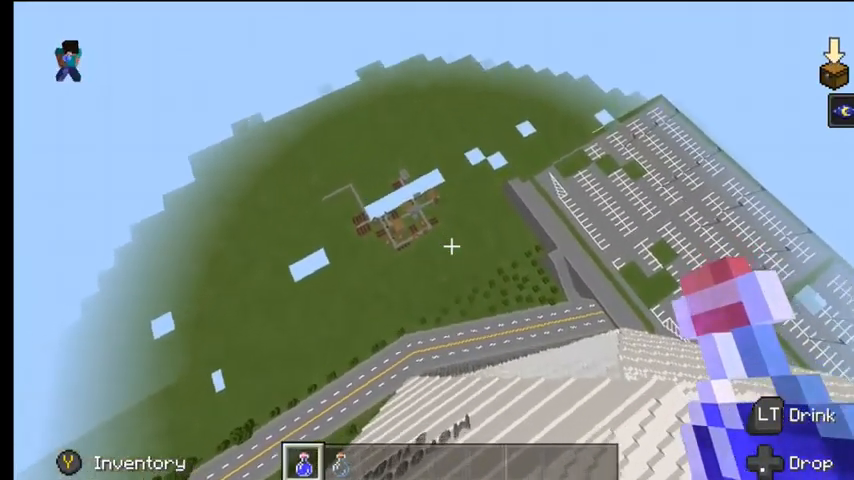